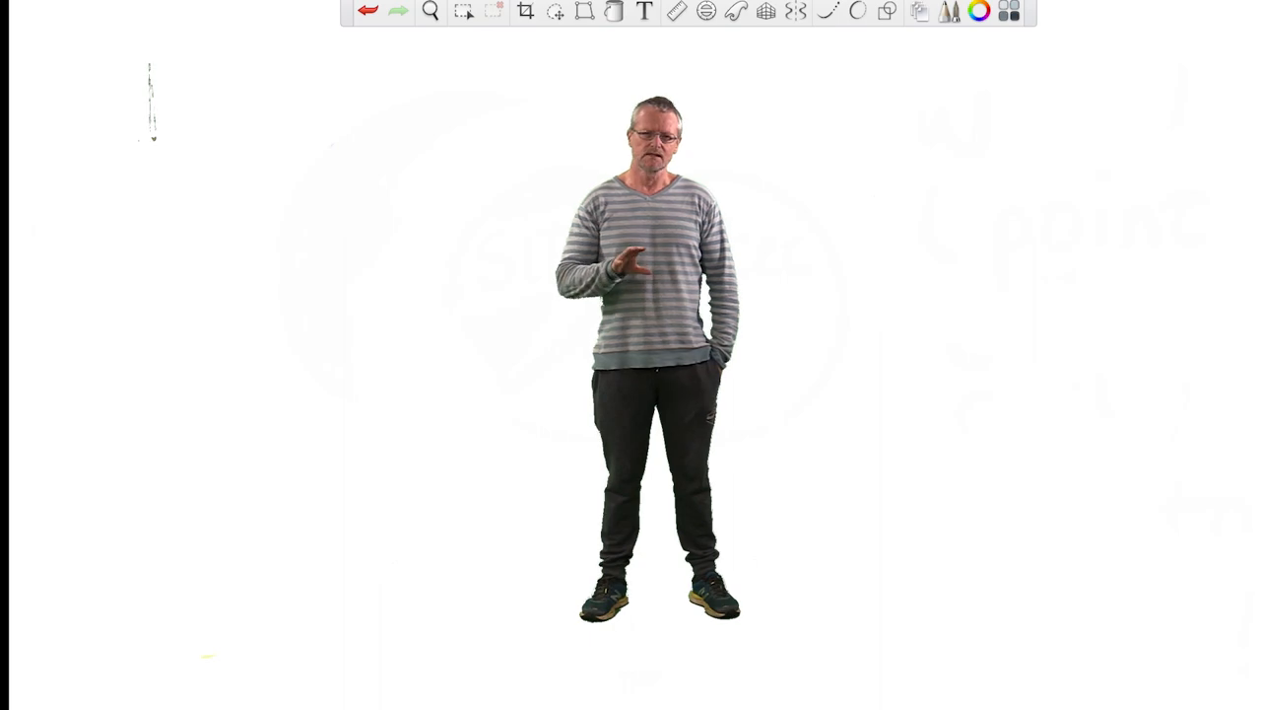
# Step: Begin red handwriting 'Kno' top left and draw a large red circle on the right
pyautogui.click(705, 13)
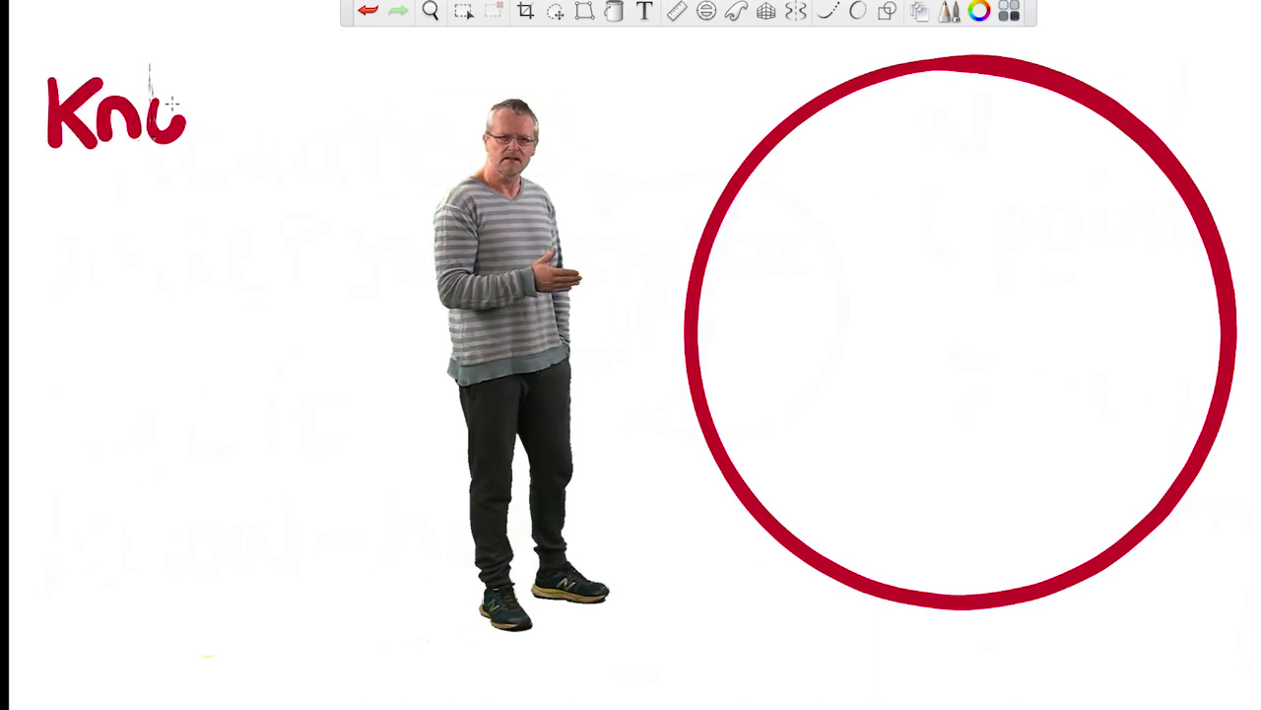
# Step: Write 'Know-how to dea' and 'sit' in red, then draw an overlapping blue circle
pyautogui.write('Know-how to dea')
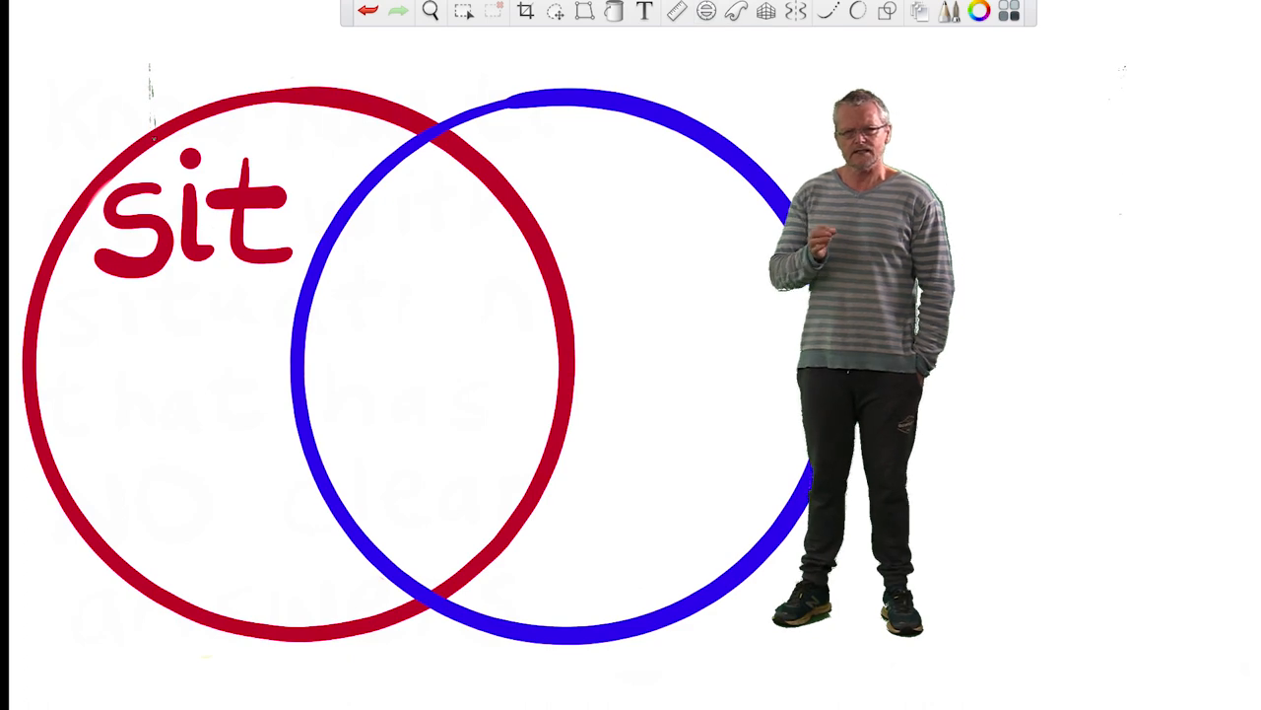
# Step: Write blue notes 'techni', clear them, and write 'tec' inside the blue circle
pyautogui.write('techni')
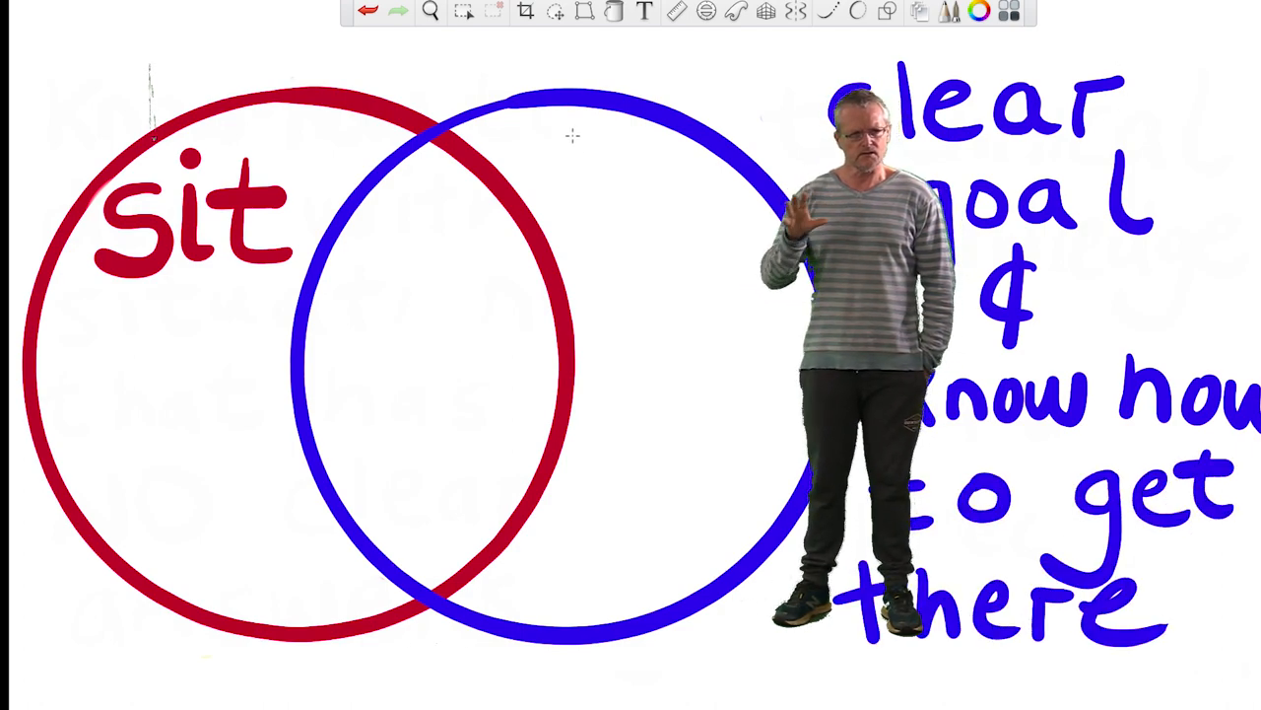
pyautogui.write('tec')
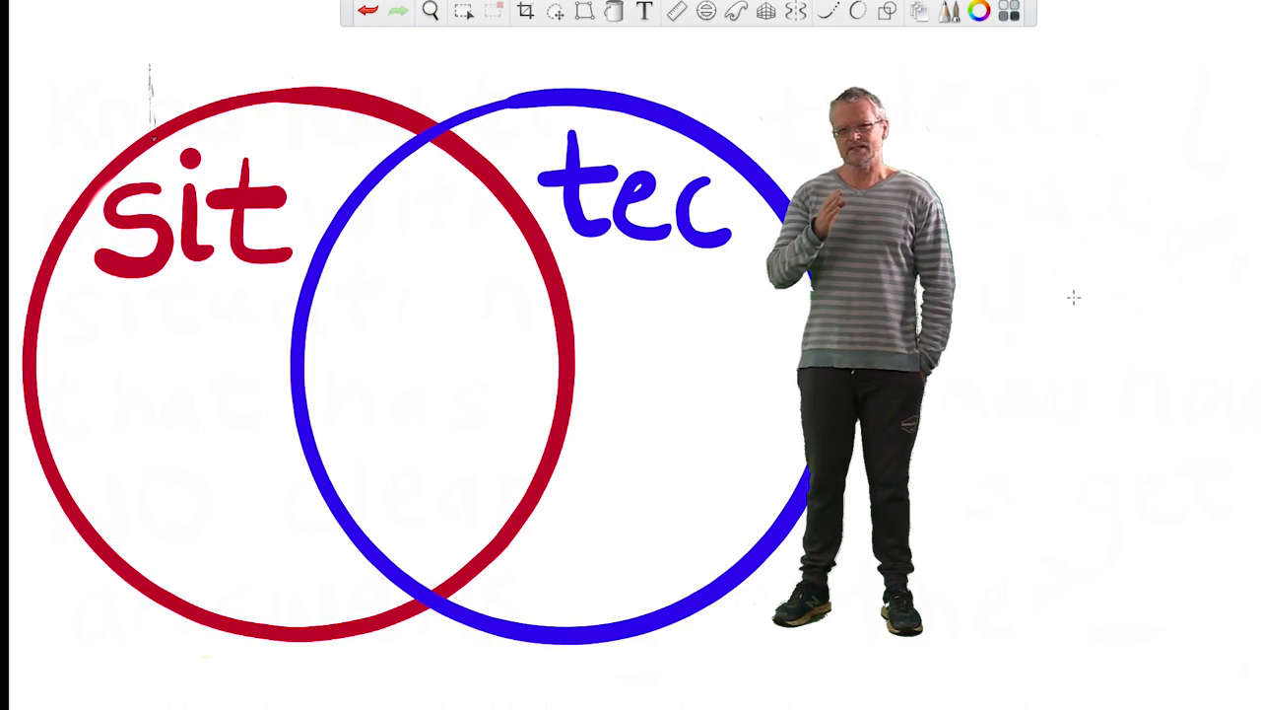
# Step: Shrink and raise the sit and tec circles, add a yellow circle below, write 'reflection'
pyautogui.click(555, 12)
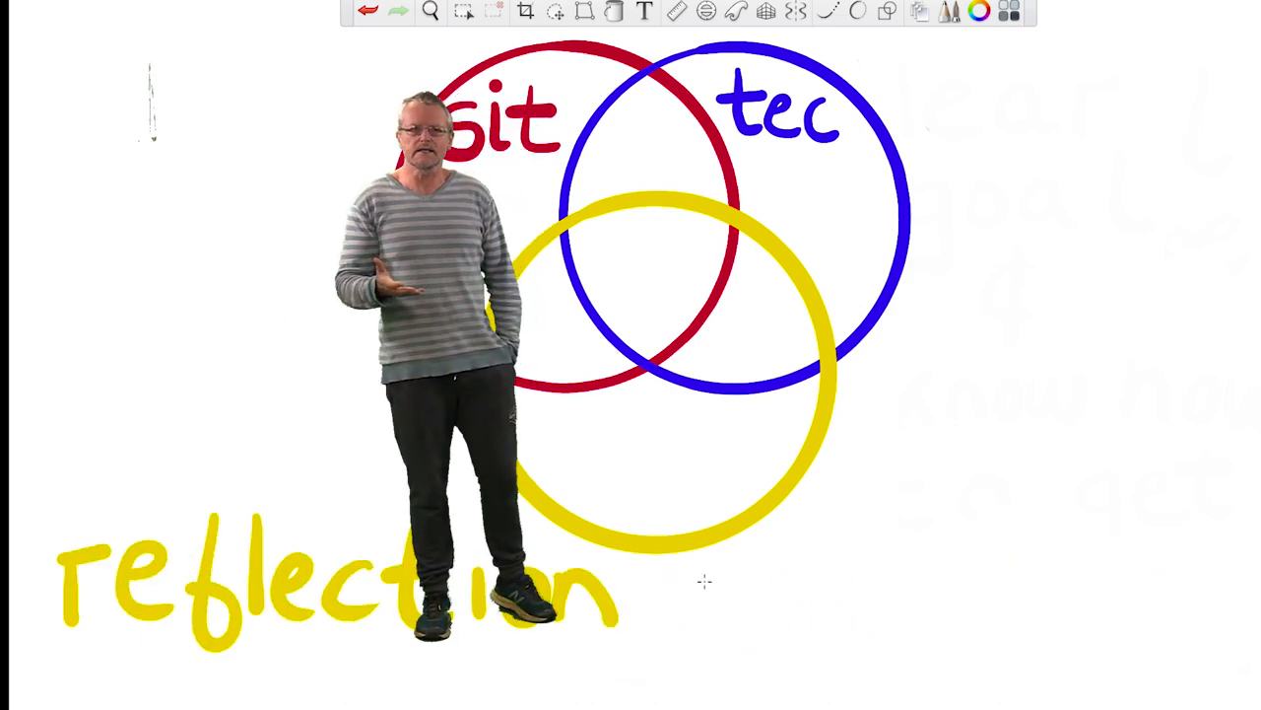
# Step: Write 'in action' and 'crit', then draw a large tilted red ellipse over sit
pyautogui.write('in action')
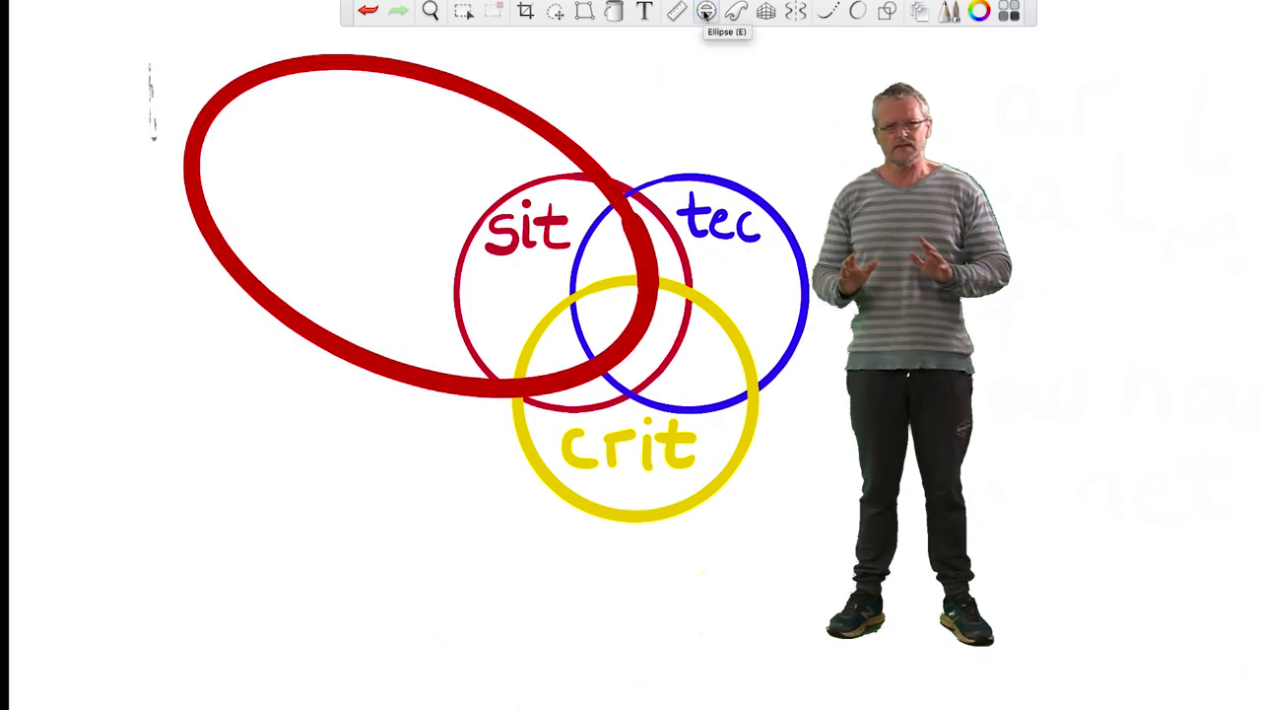
# Step: Fill the red ellipse, label it 'craft worker', and draw a tilted dark blue ellipse
pyautogui.write('craft worker')
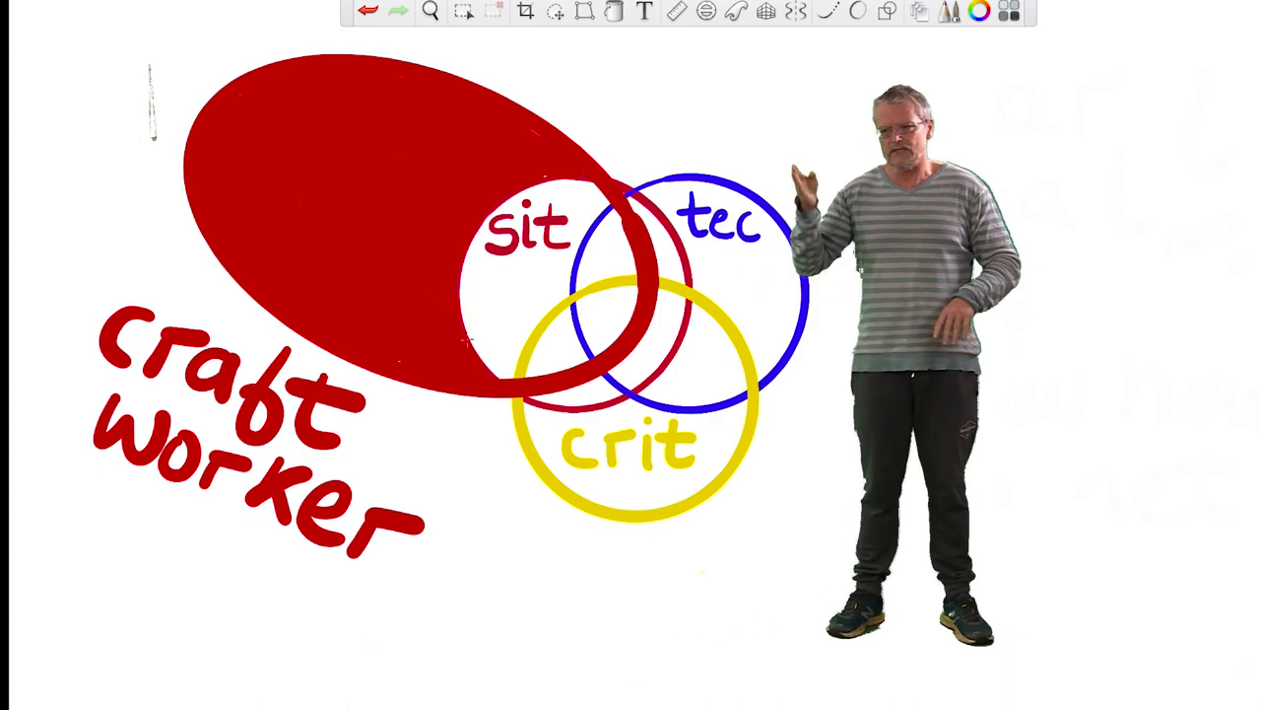
pyautogui.click(709, 13)
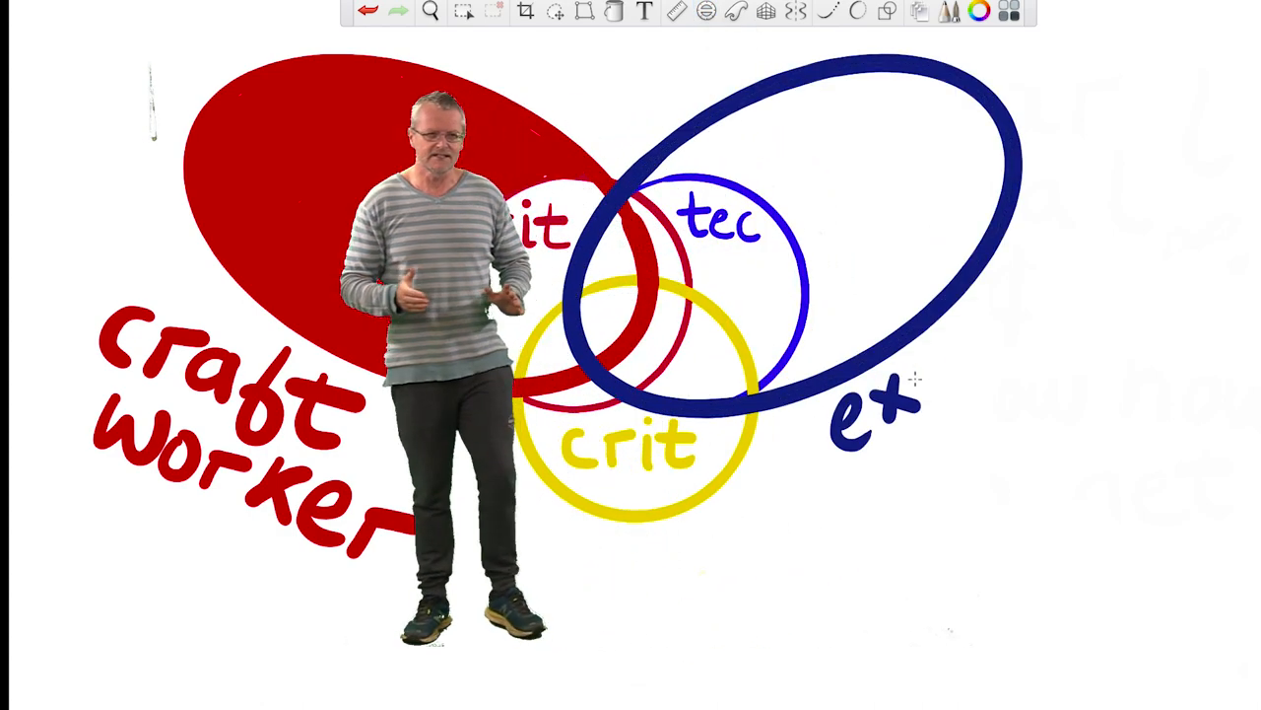
# Step: Fill the blue ellipse, label it 'executive technician', and start a tall ellipse under crit
pyautogui.write('executive technician')
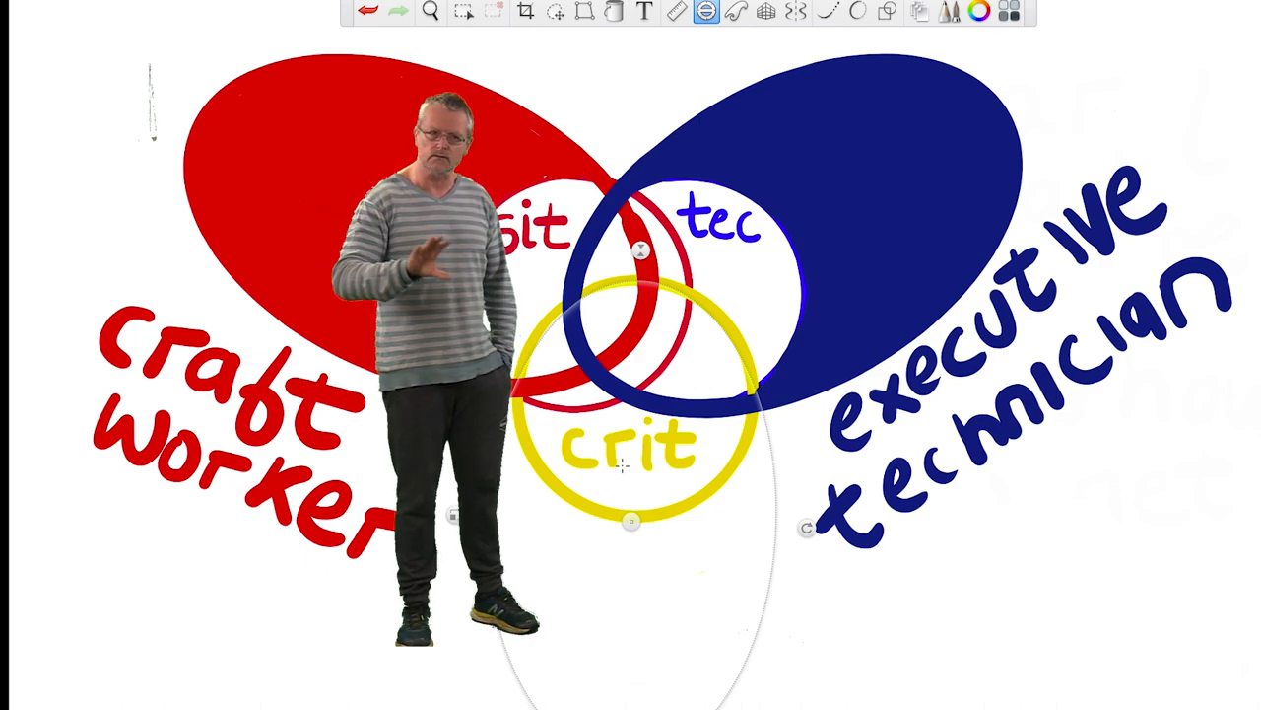
# Step: Trace the tall ellipse in olive and write 'reflexive' at the bottom left
pyautogui.click(528, 14)
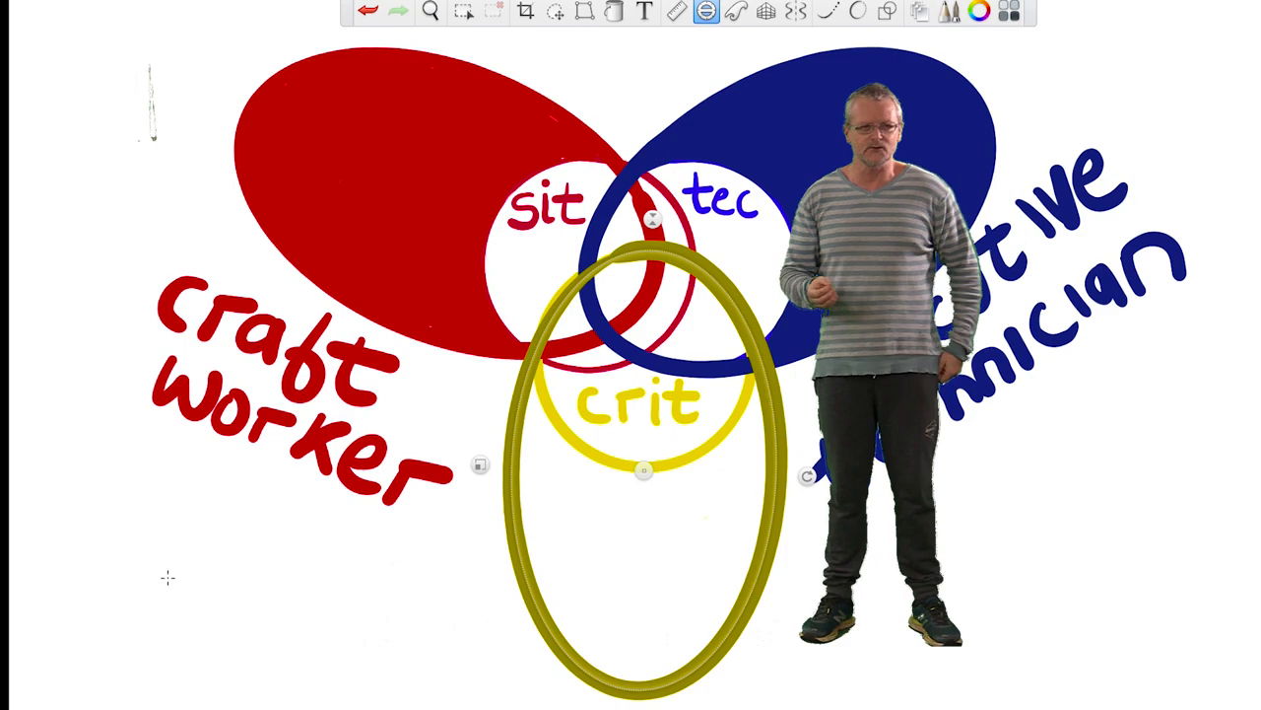
pyautogui.write('reflexive')
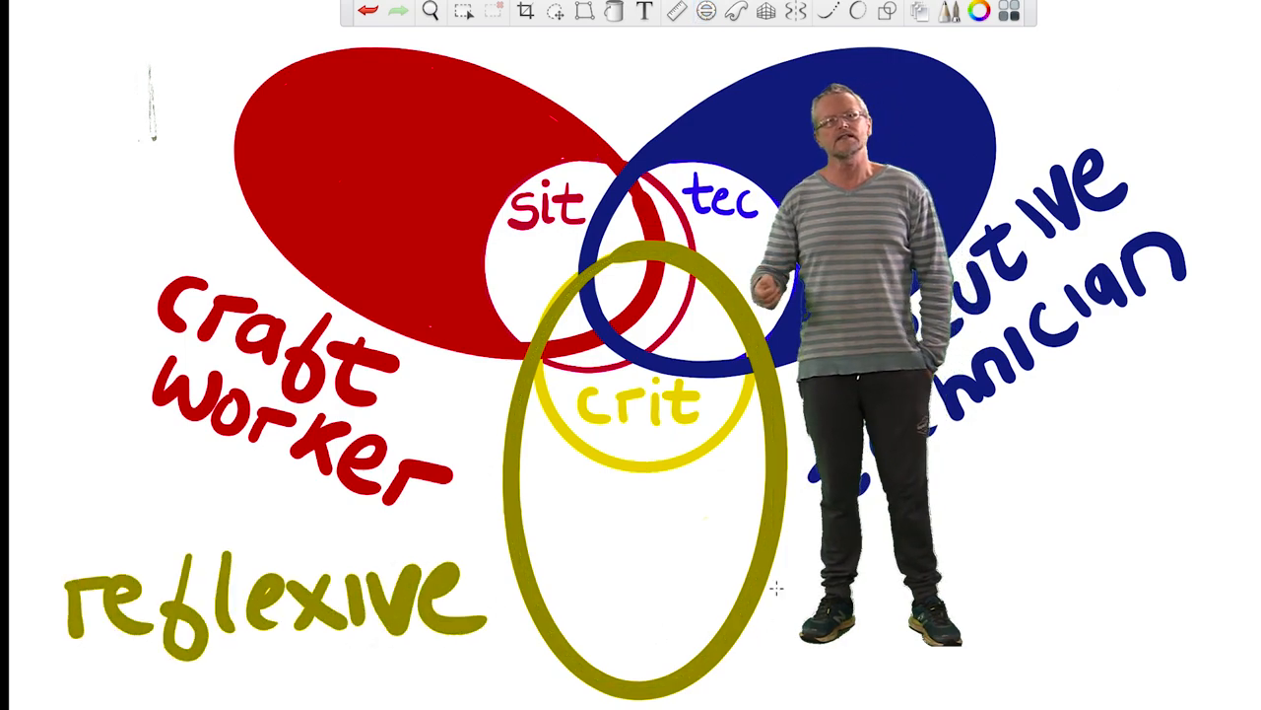